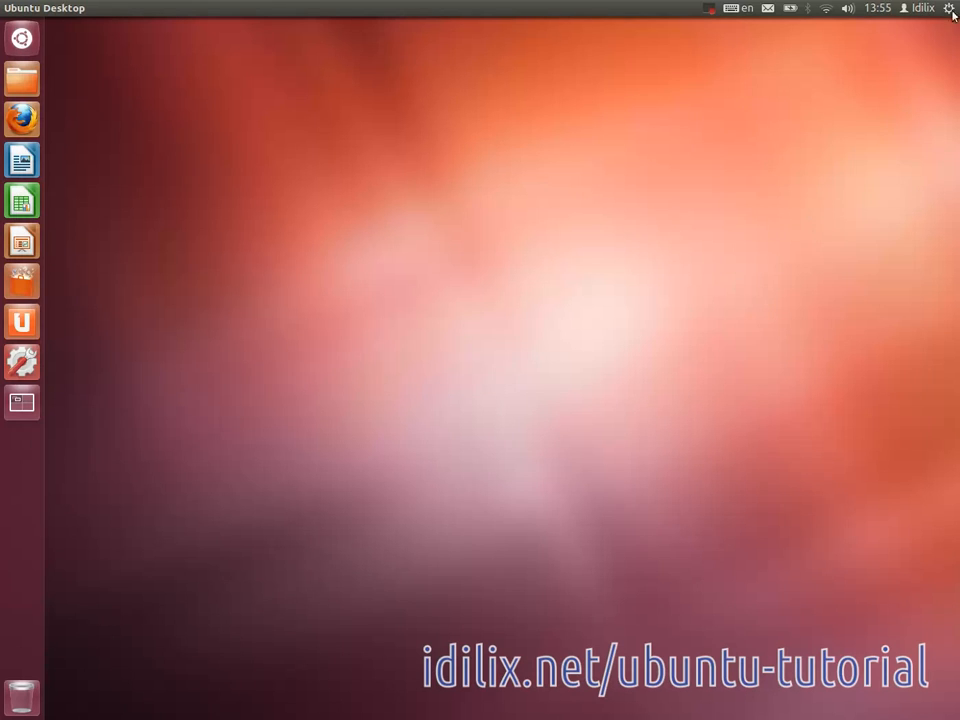
Open Startup Applications Preferences from the top-panel gear menu
click(949, 16)
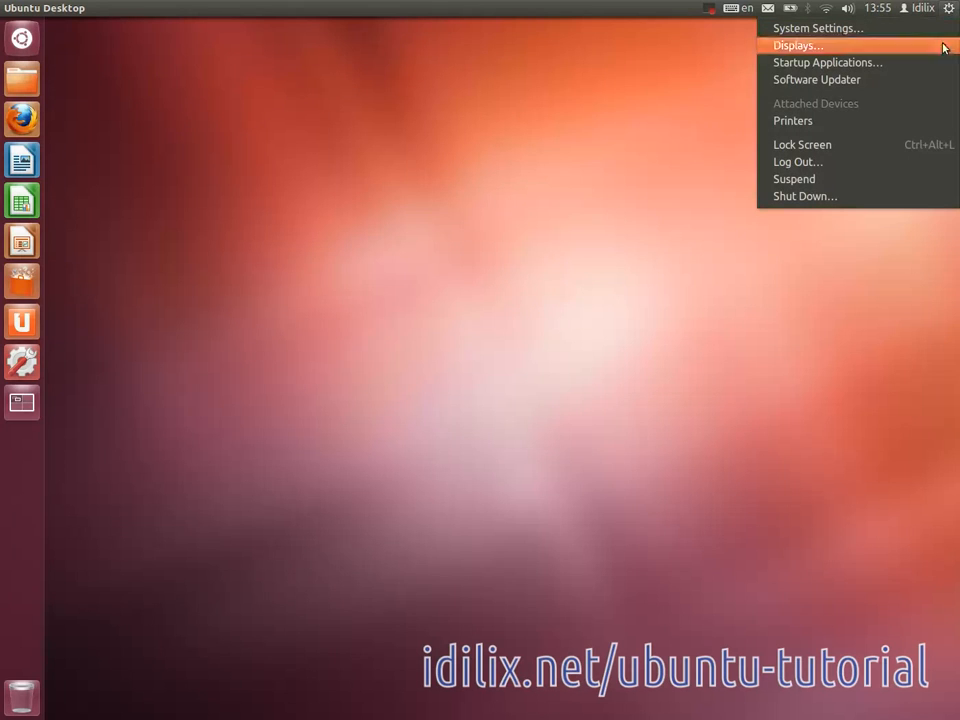
mouse_move(840, 72)
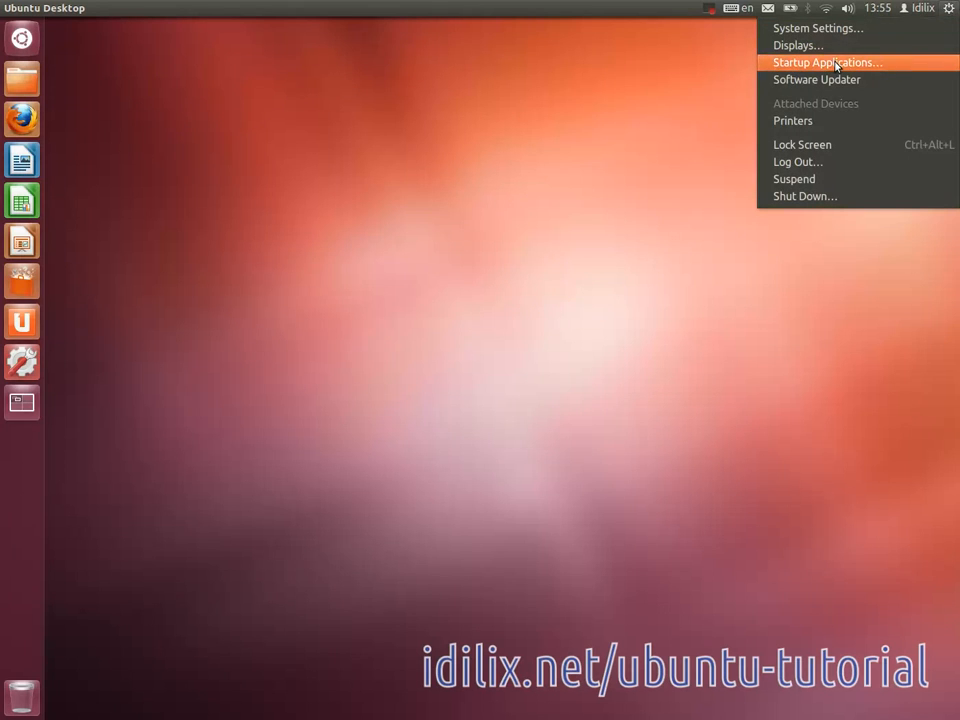
click(829, 62)
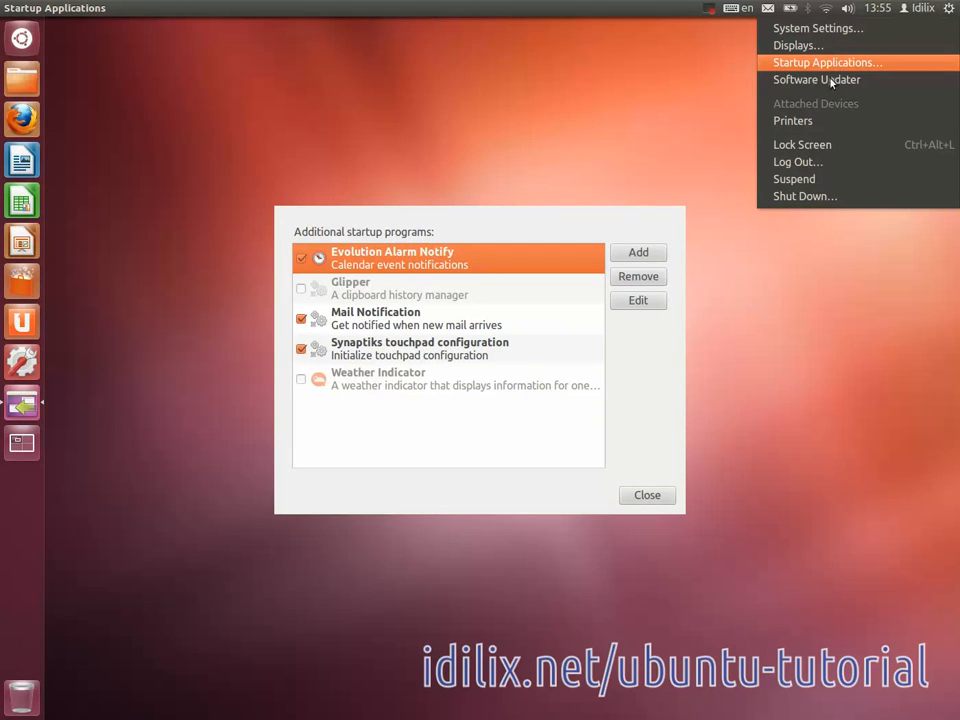
mouse_move(52, 57)
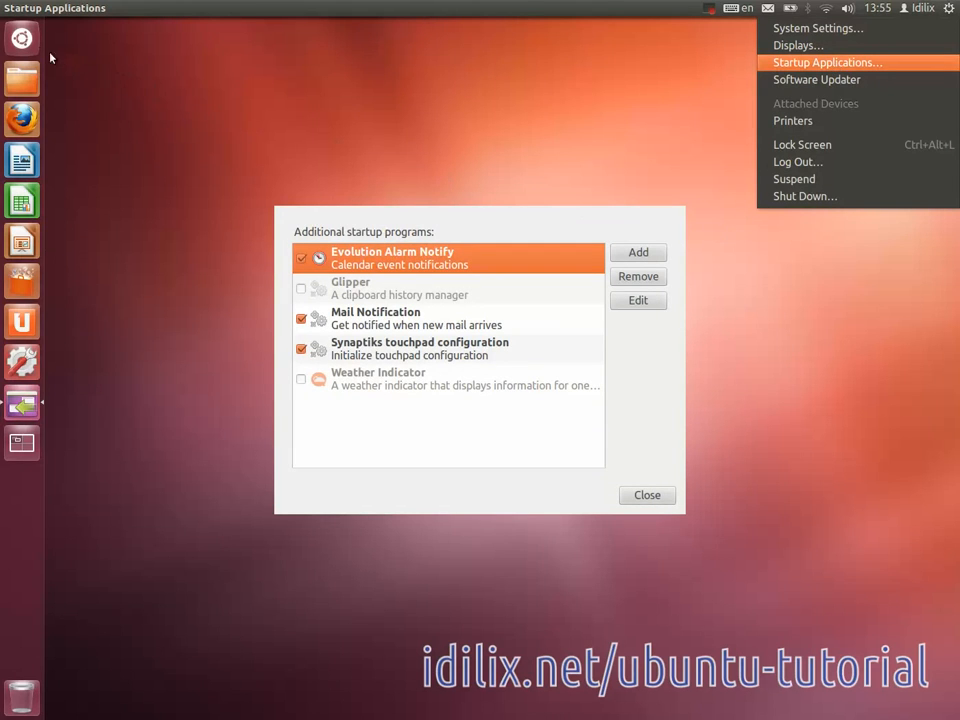
Search the Dash for "thu" to find Thunderbird Mail
click(21, 40)
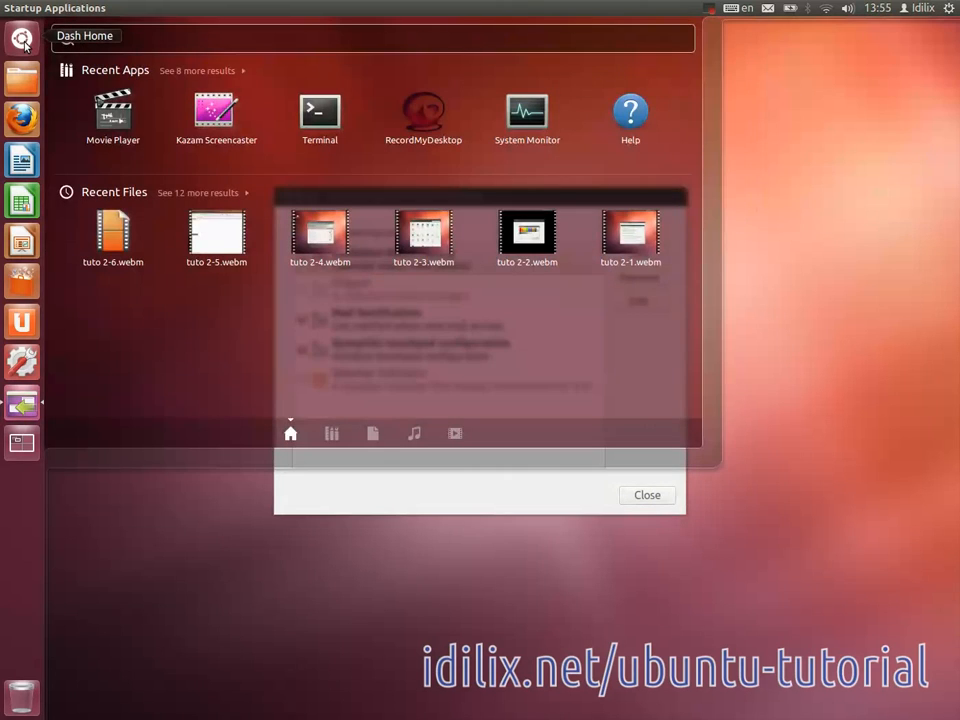
text(the)
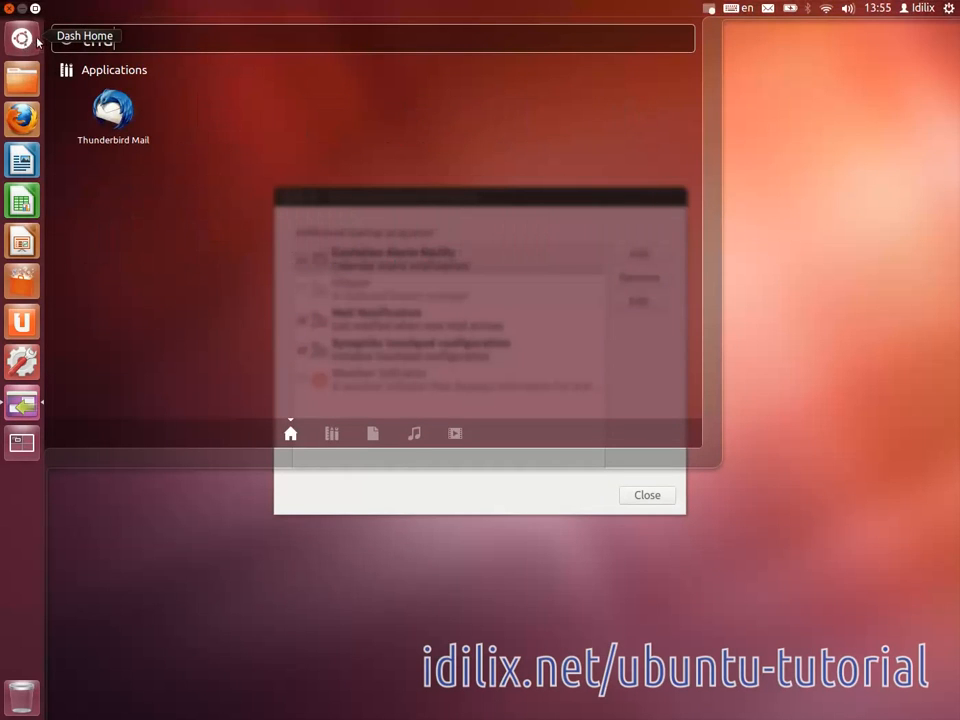
text(thu)
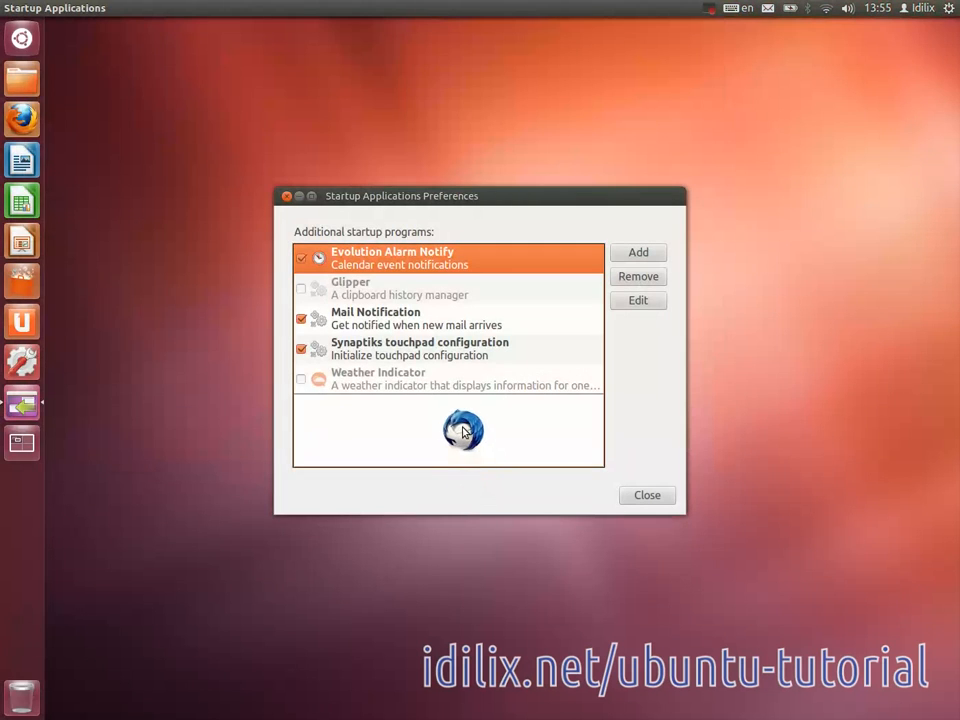
Drop Thunderbird Mail into the startup programs list as an enabled entry
click(637, 252)
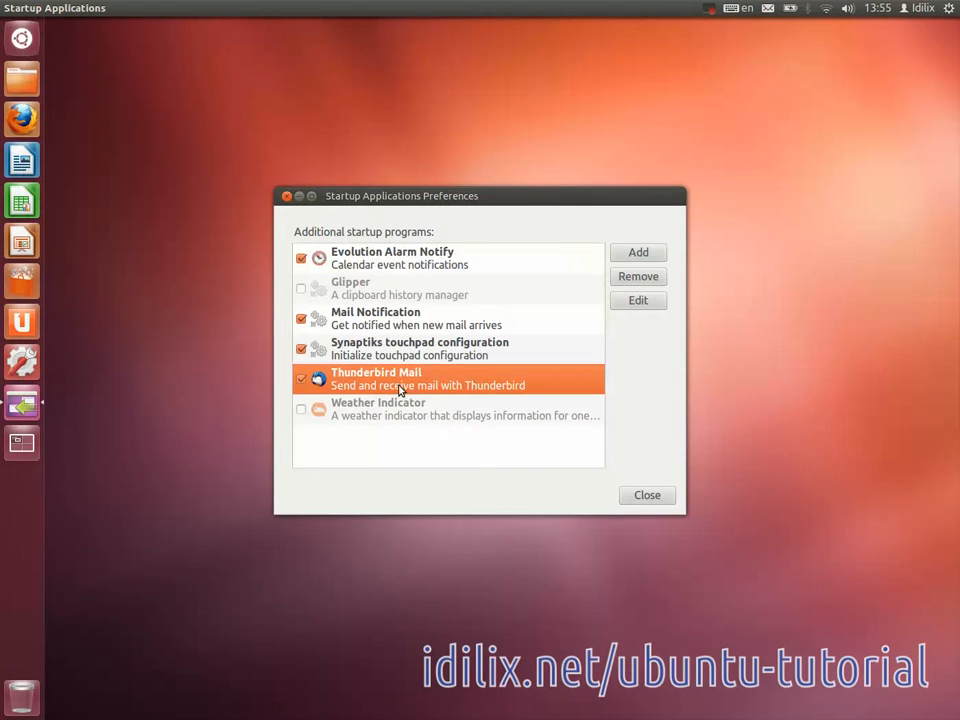
mouse_move(405, 386)
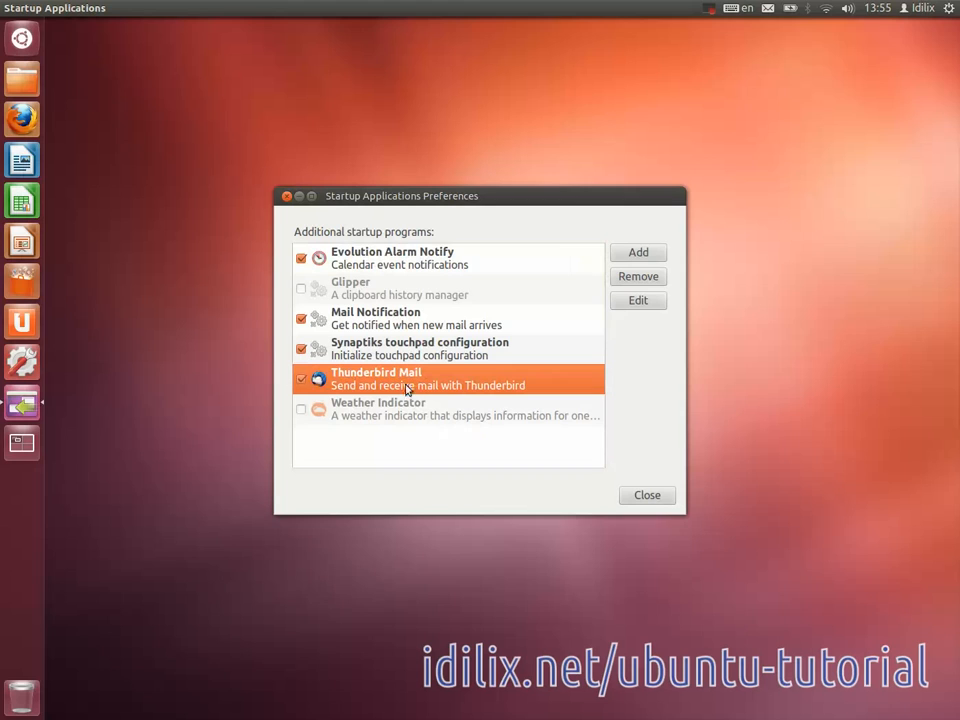
mouse_move(379, 383)
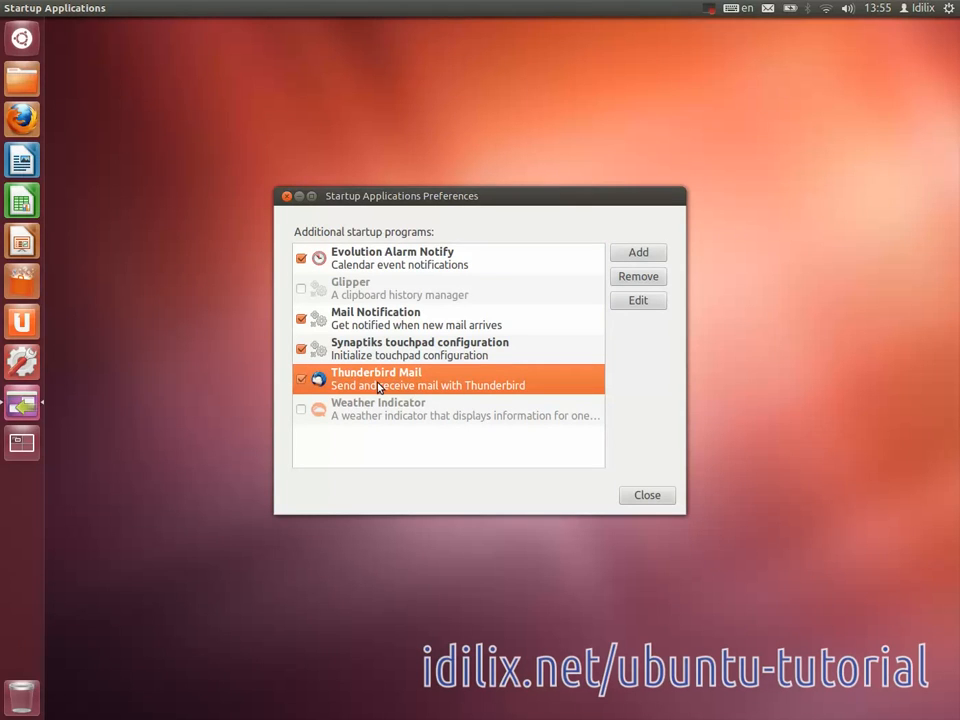
mouse_move(22, 38)
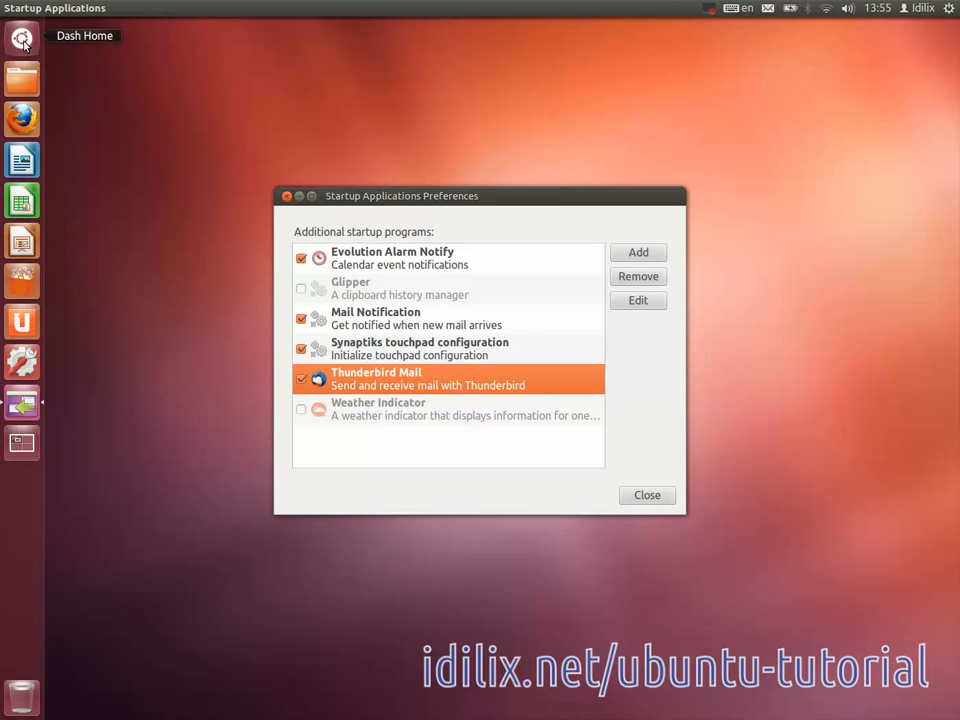
text(thu)
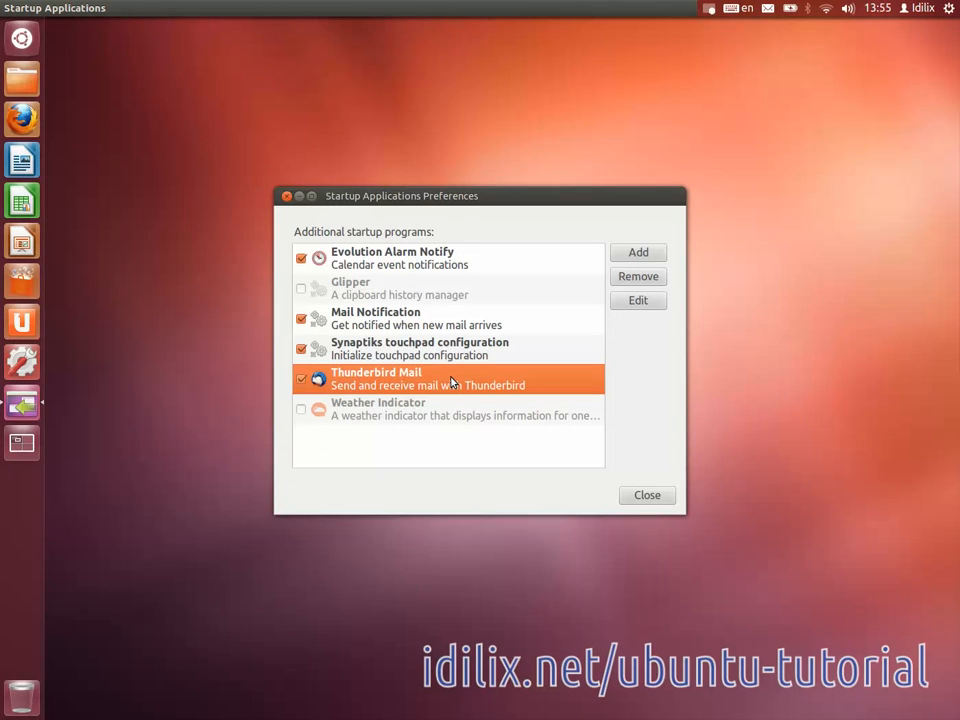
mouse_move(439, 399)
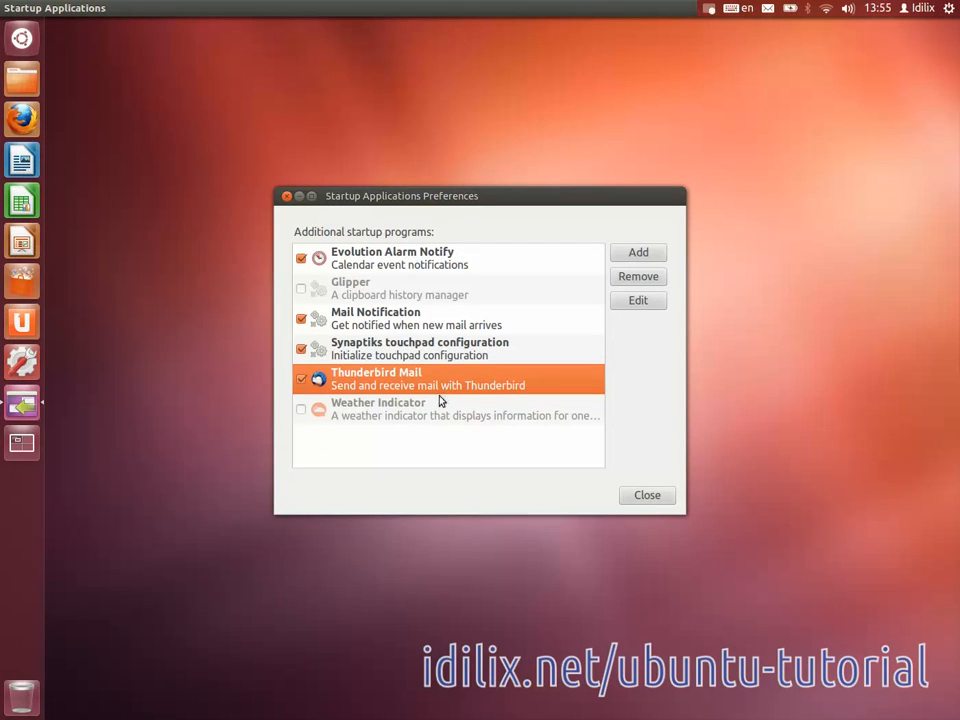
mouse_move(428, 390)
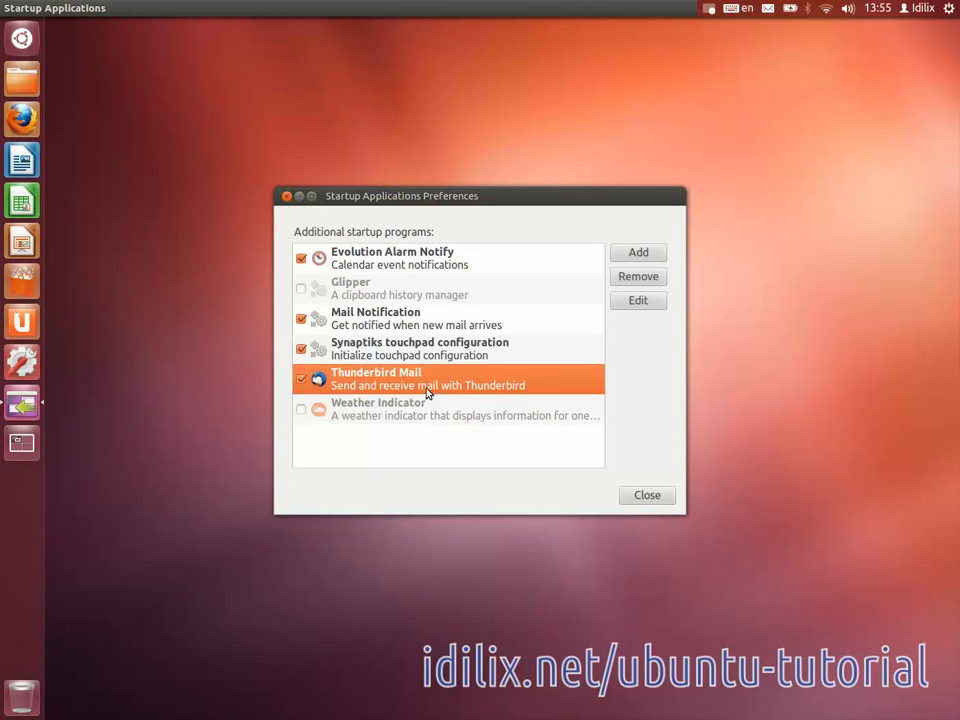
mouse_move(423, 379)
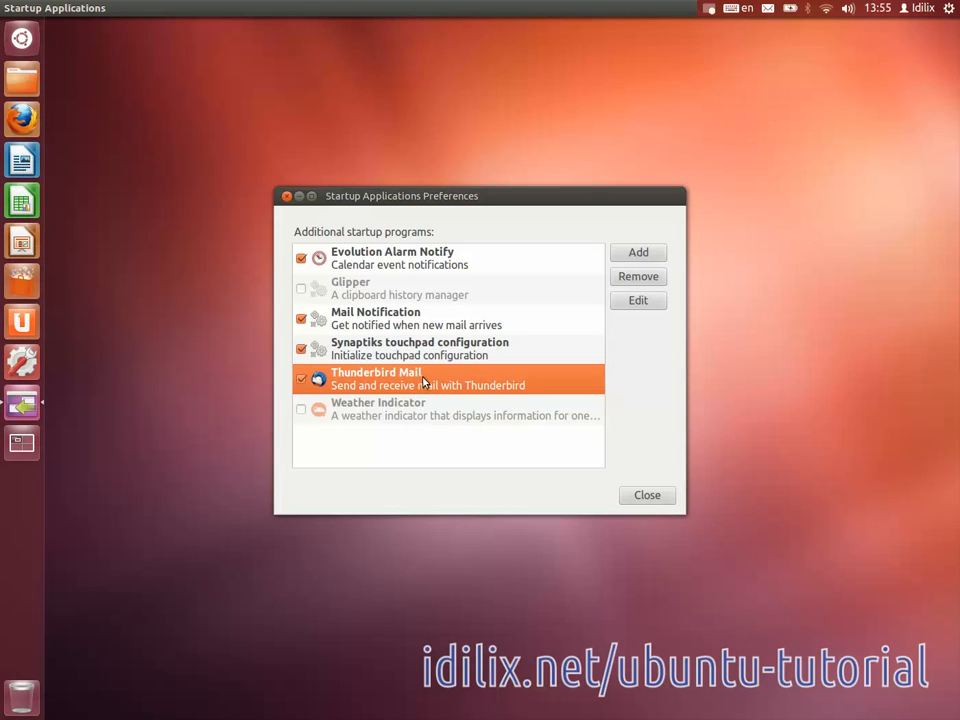
mouse_move(385, 270)
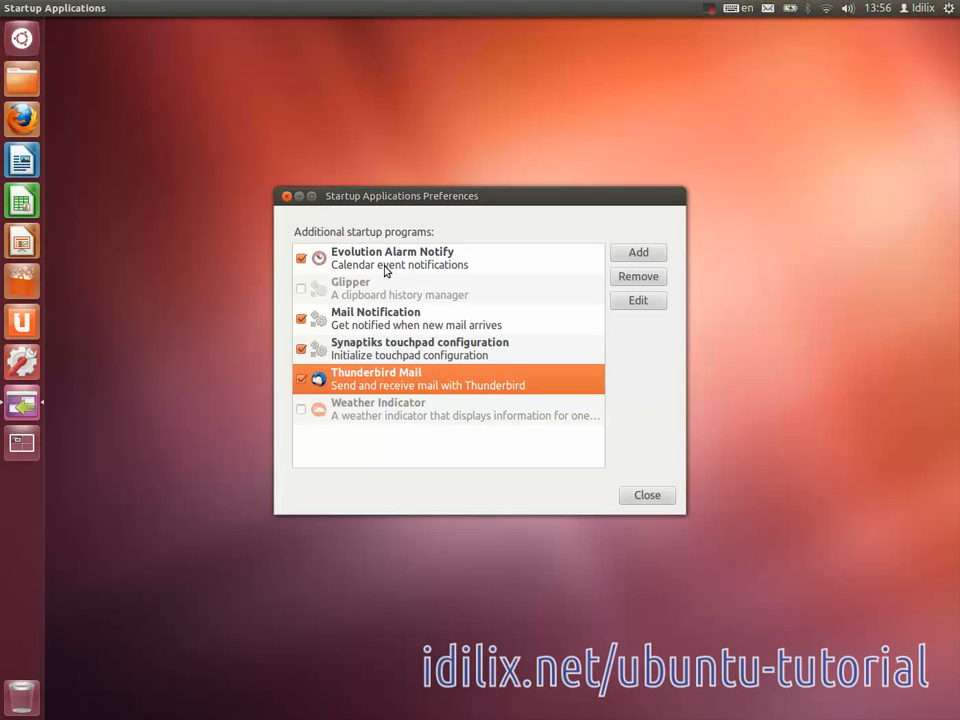
mouse_move(370, 311)
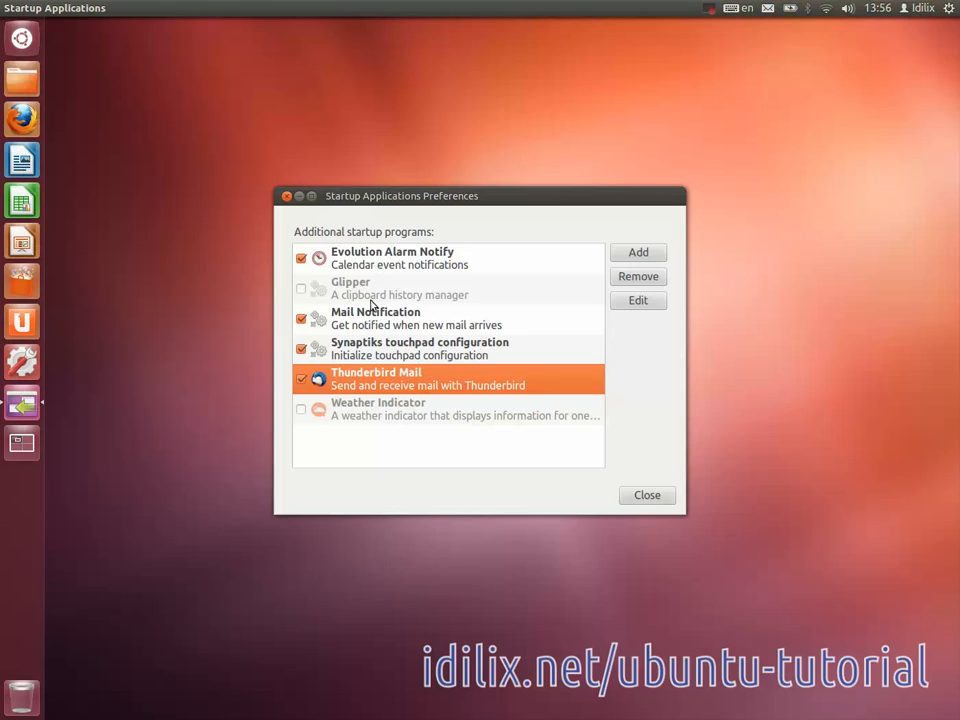
mouse_move(362, 412)
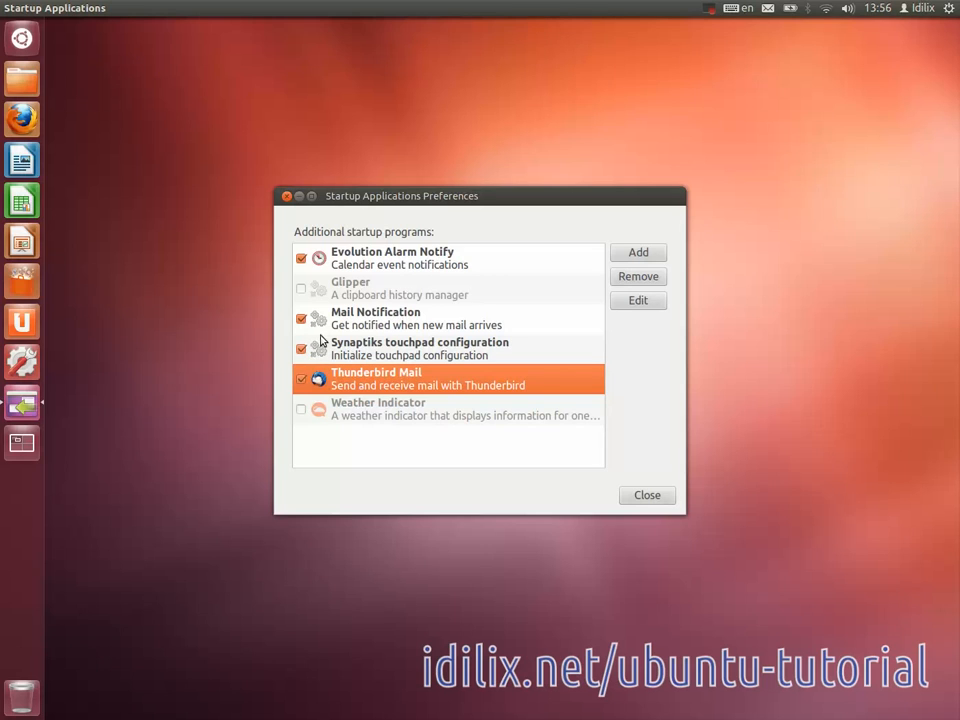
mouse_move(423, 320)
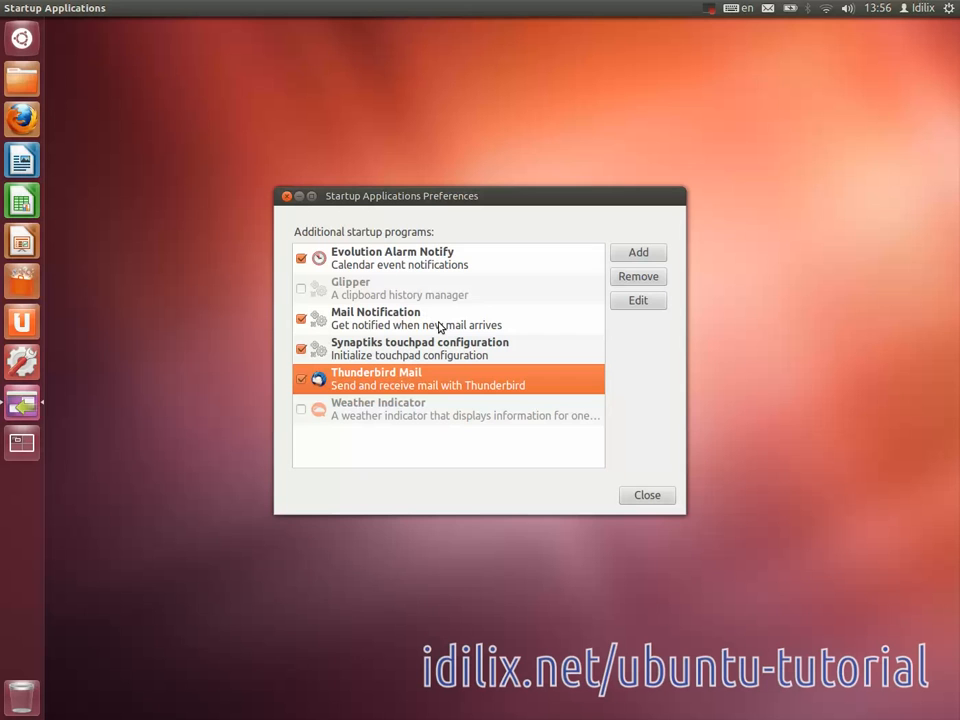
mouse_move(620, 499)
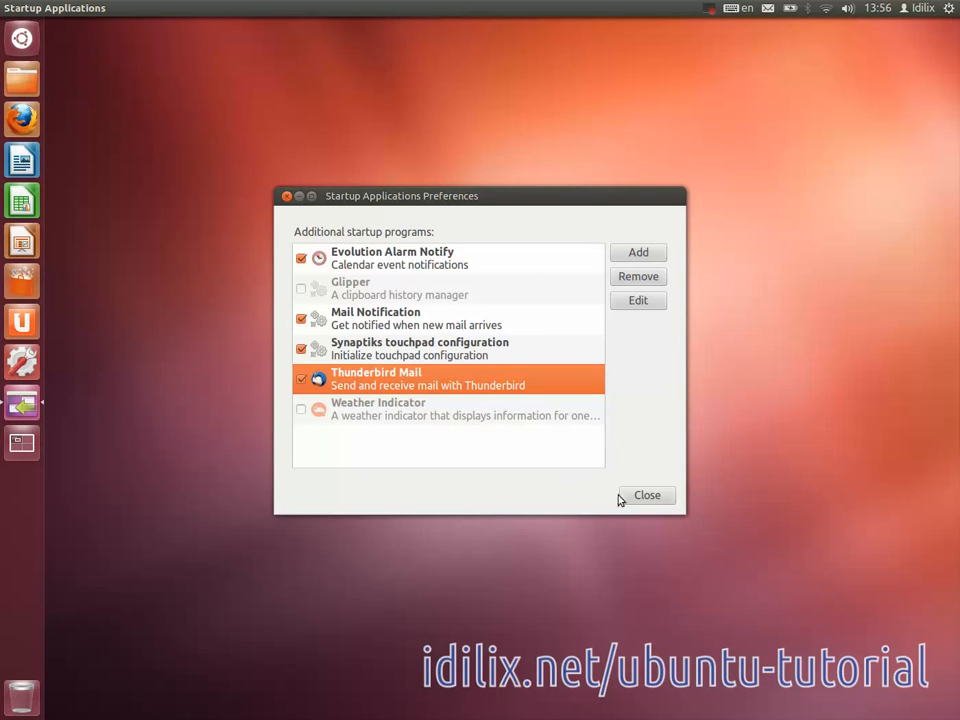